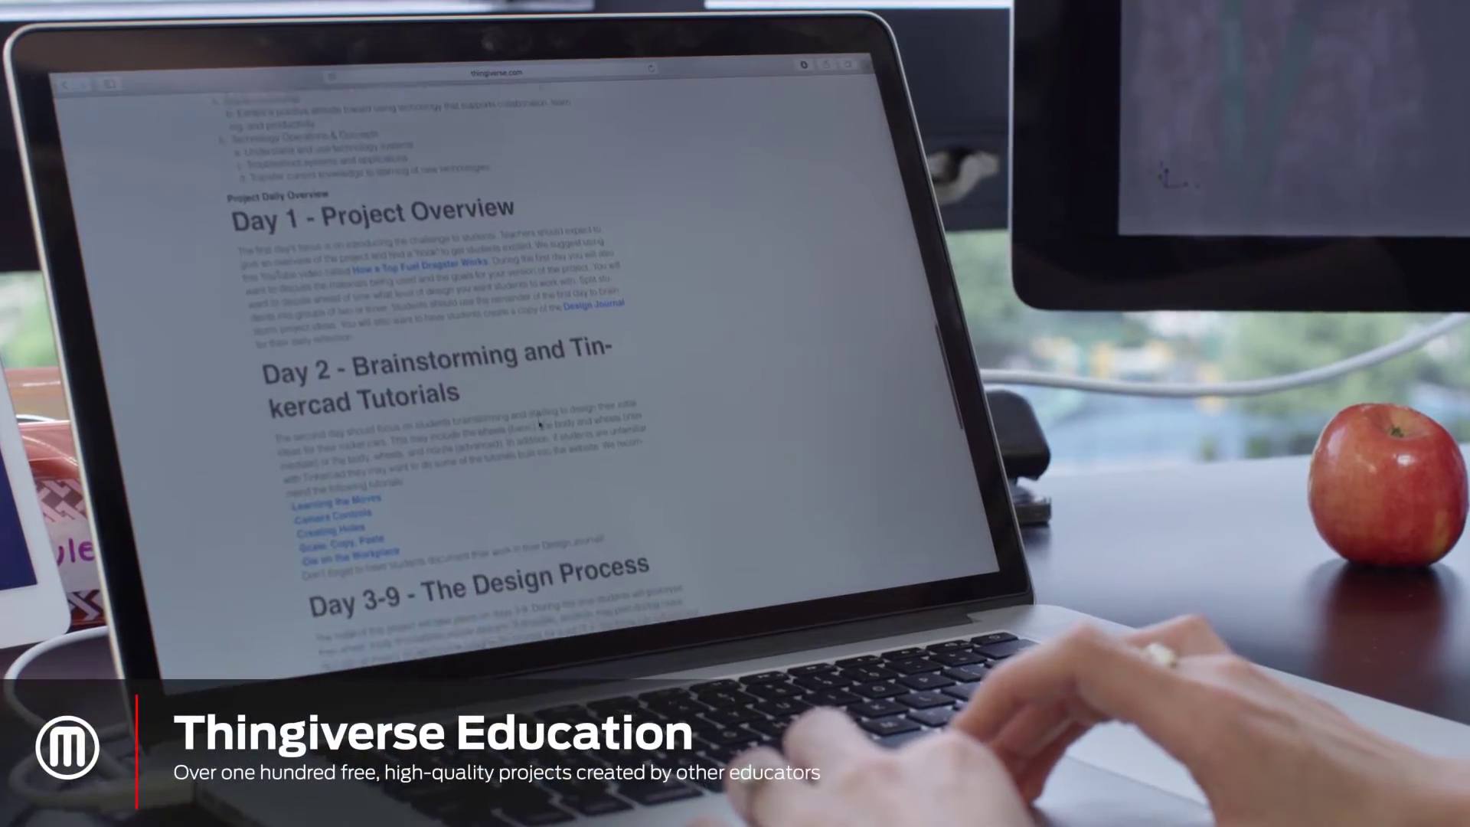
scroll(down, 3)
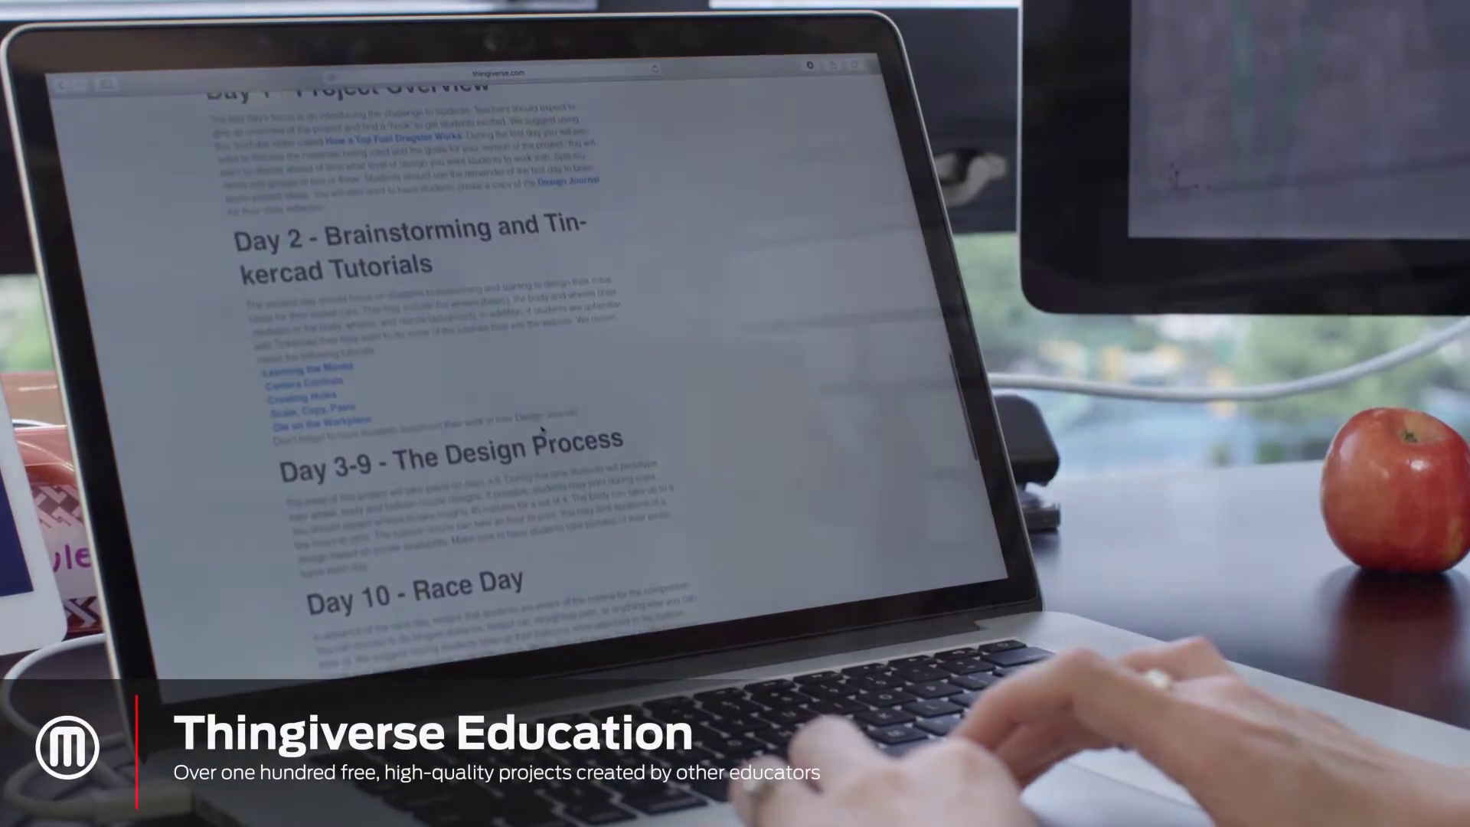